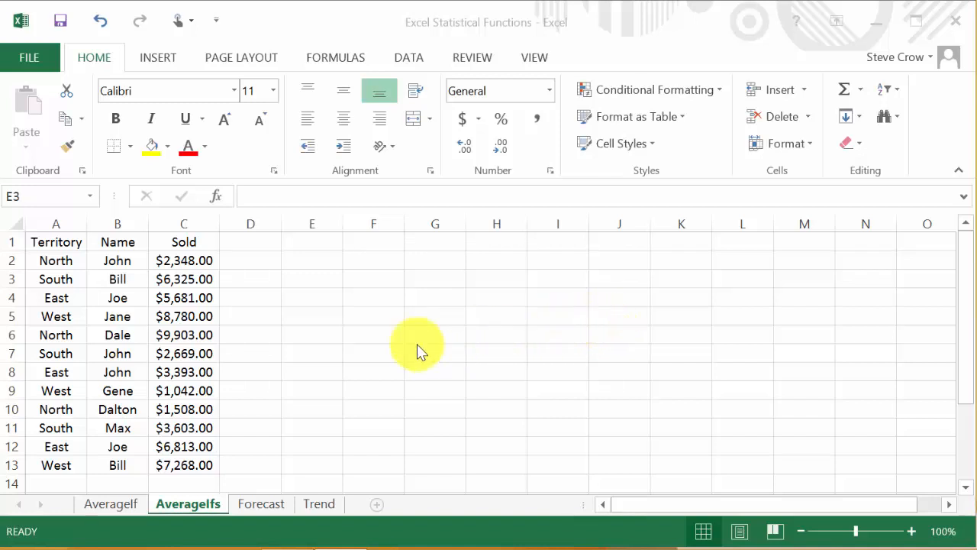
- Begin =AVERAGEIFS( in cell E5, accepting the function name from autocomplete
left_click(312, 298)
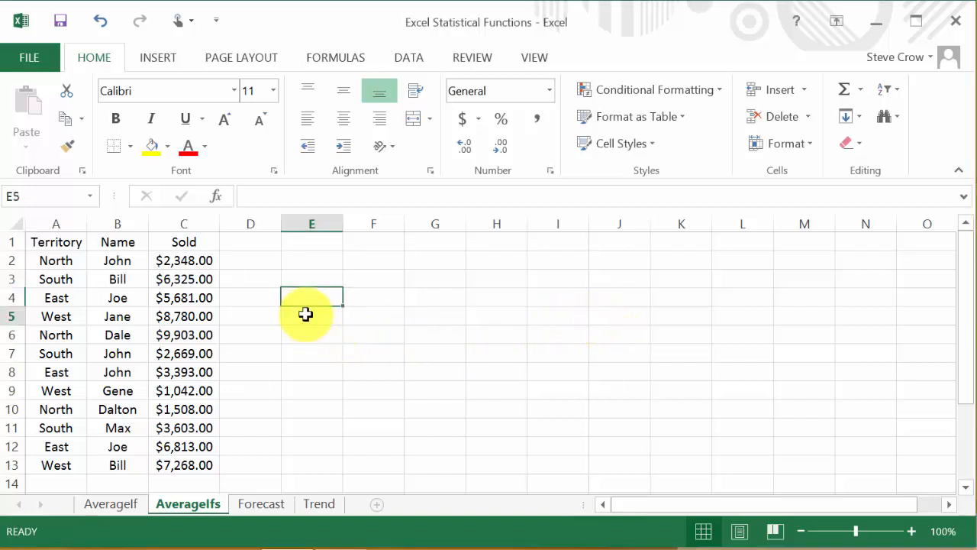
mouse_move(236, 451)
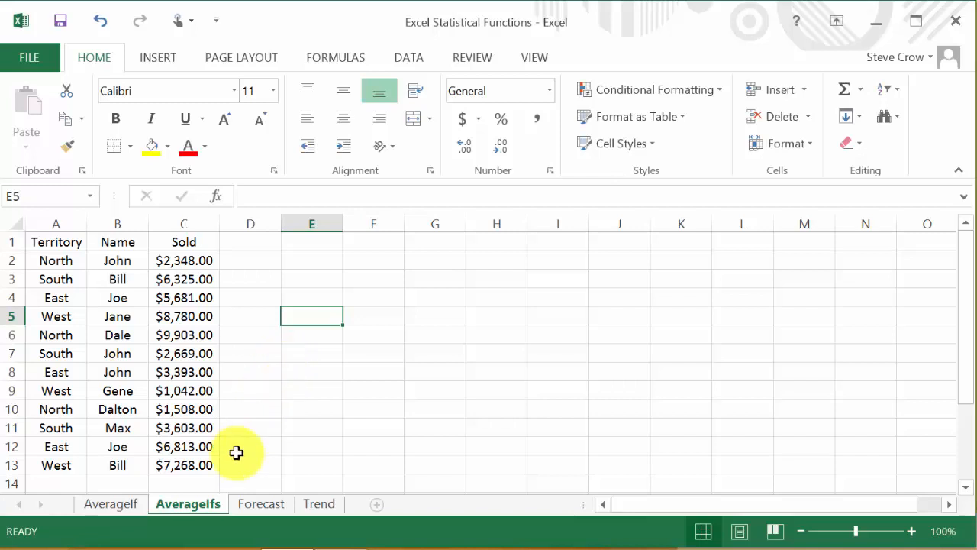
mouse_move(244, 442)
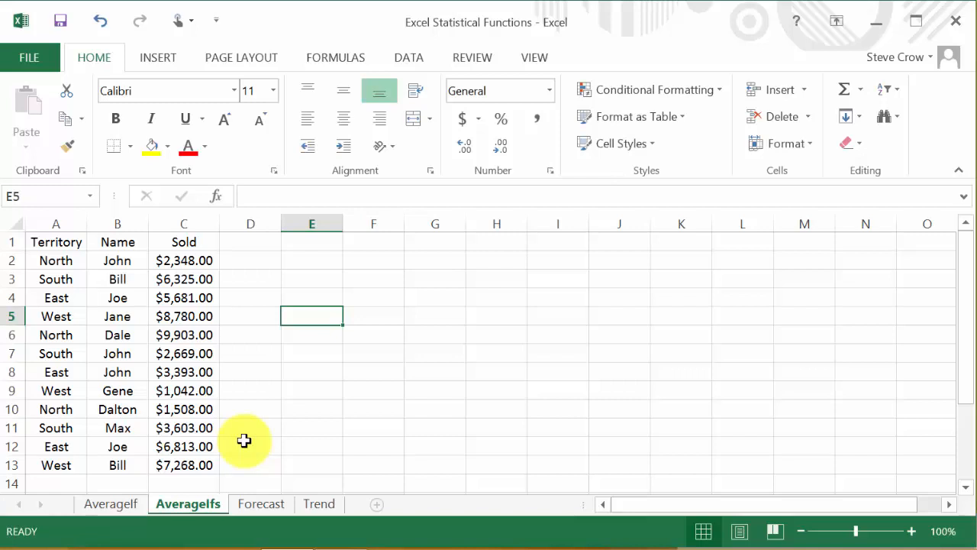
mouse_move(293, 405)
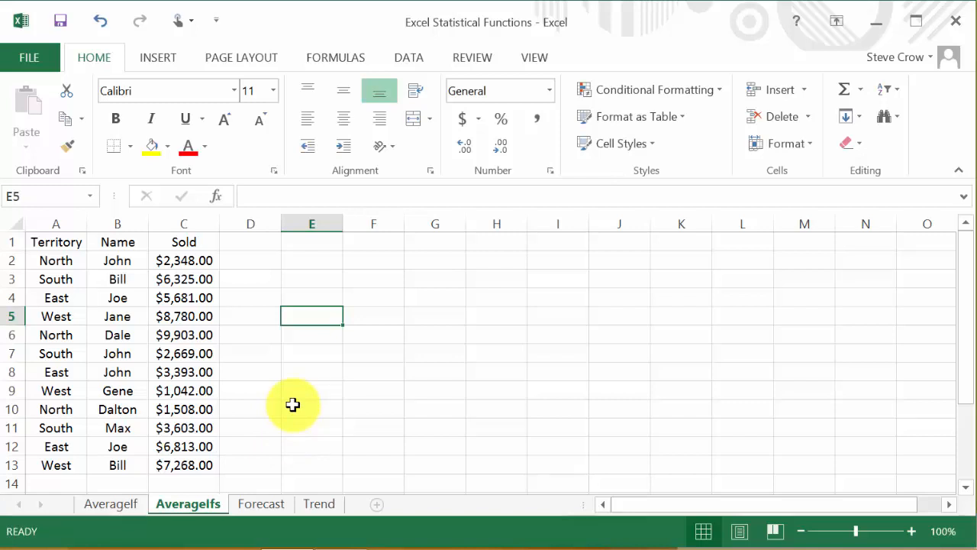
mouse_move(125, 266)
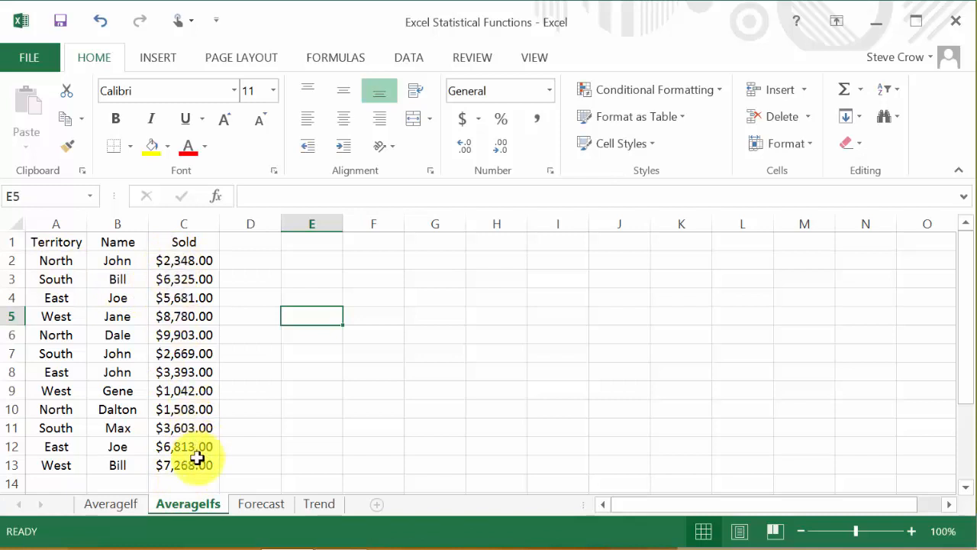
mouse_move(197, 461)
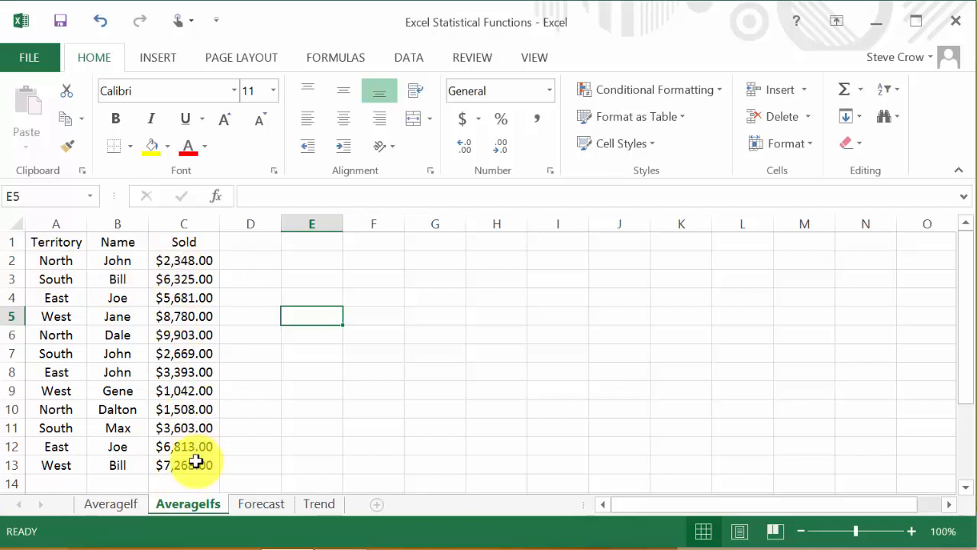
mouse_move(46, 260)
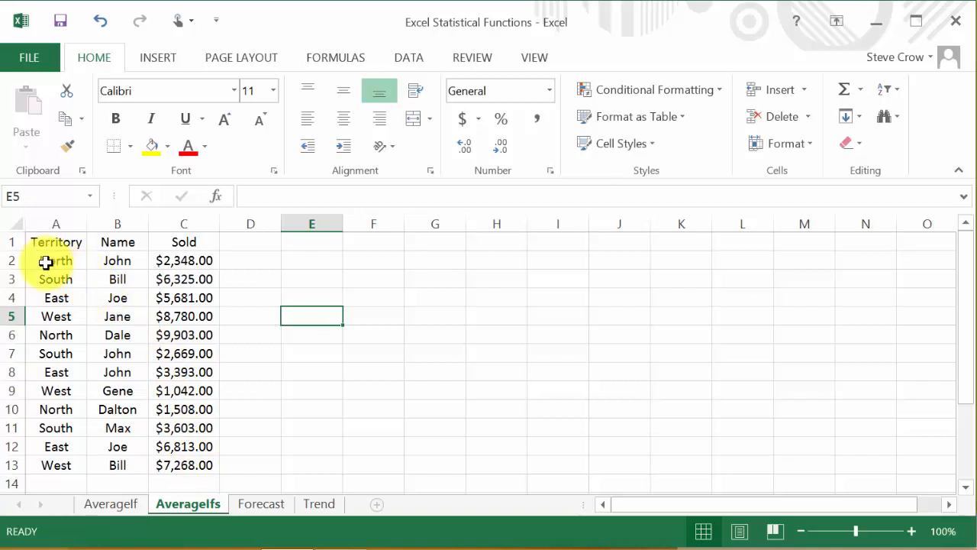
mouse_move(43, 372)
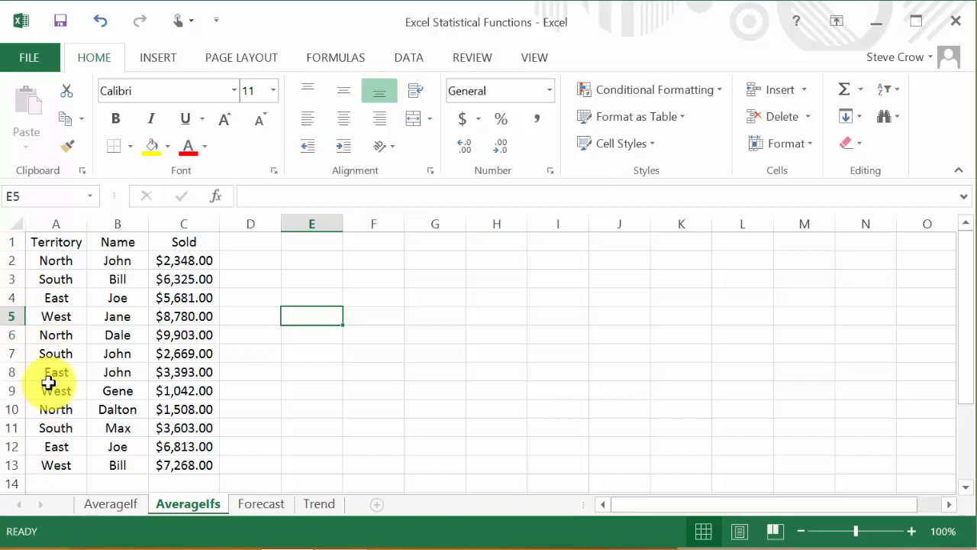
mouse_move(55, 298)
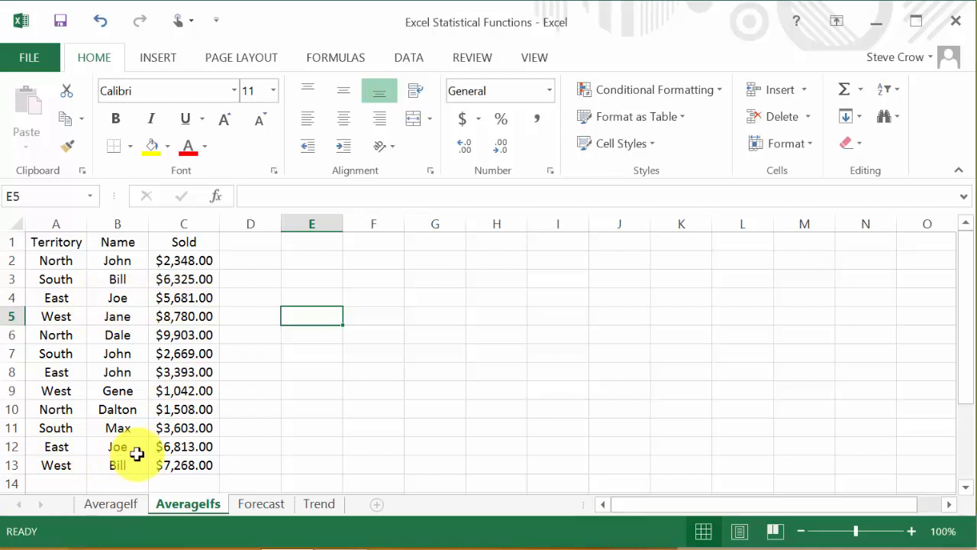
mouse_move(76, 374)
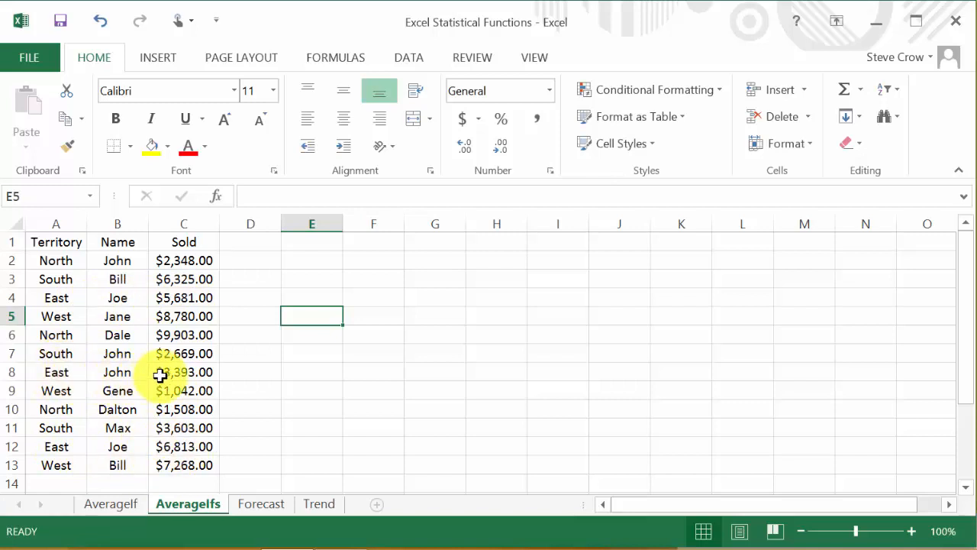
mouse_move(238, 365)
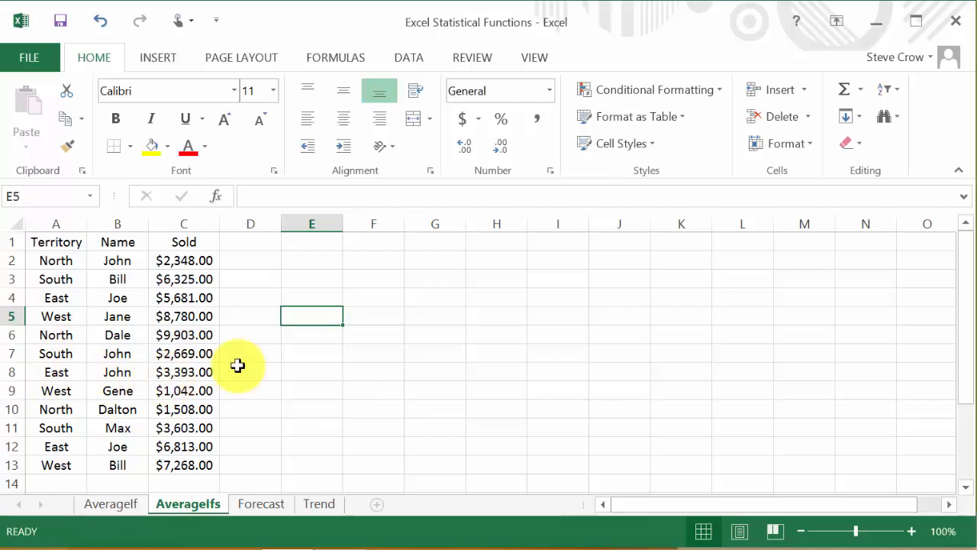
mouse_move(287, 394)
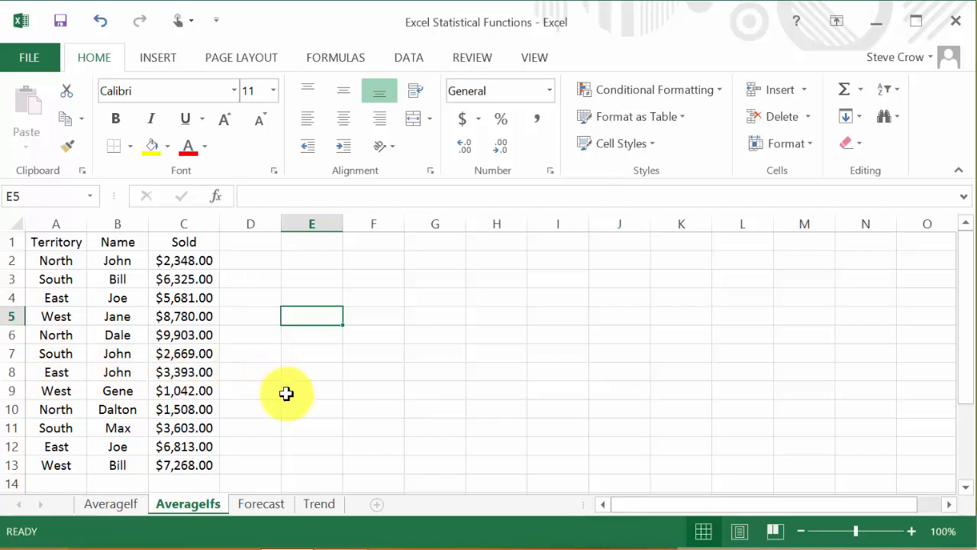
type("=")
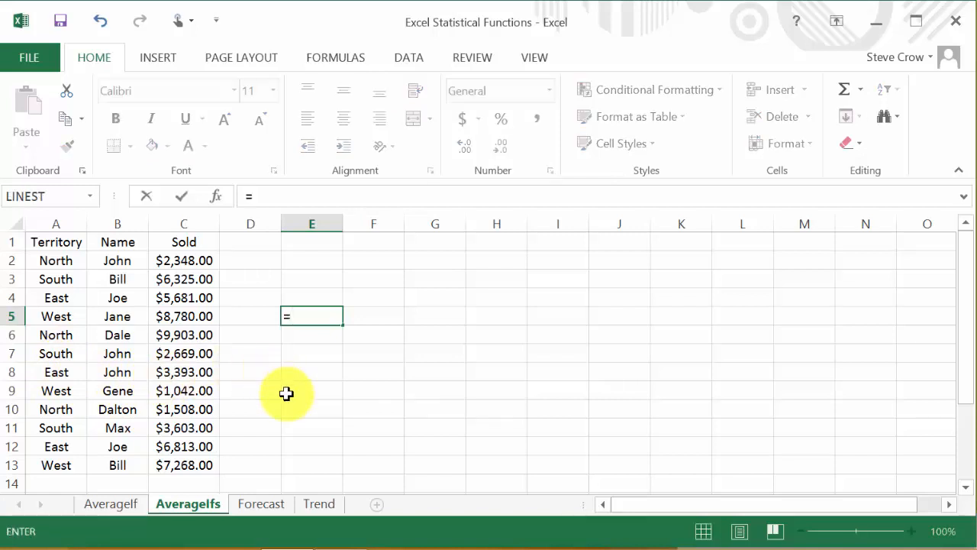
type("avear")
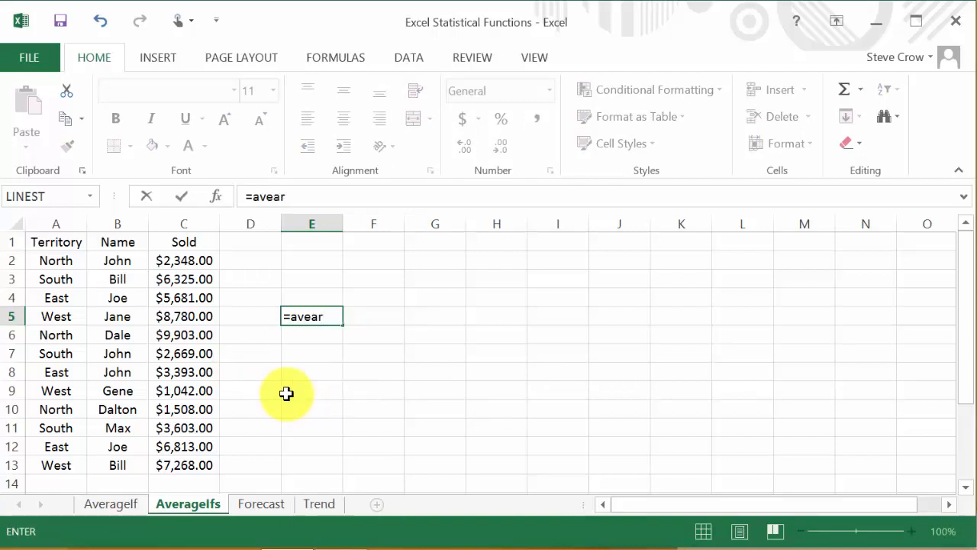
key("BackSpace")
type("rageifs(")
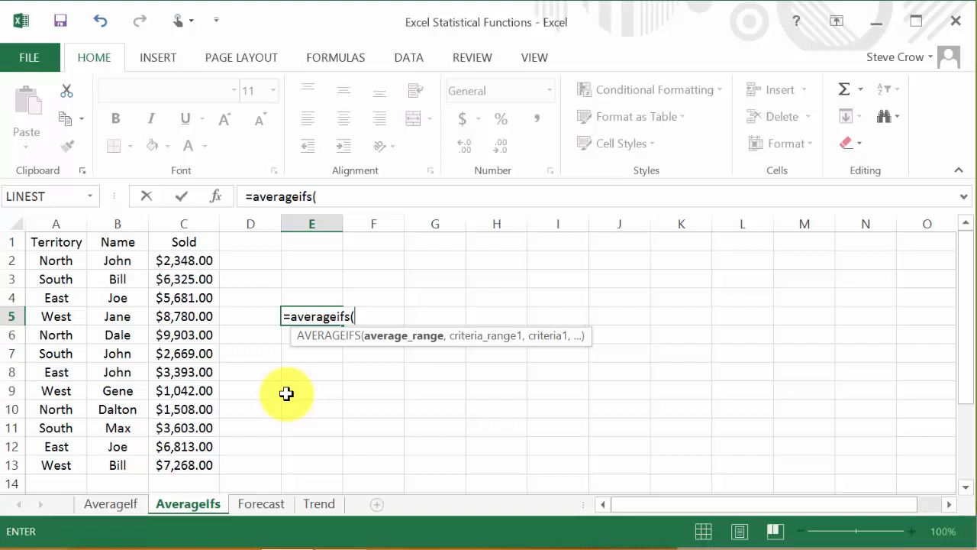
mouse_move(275, 375)
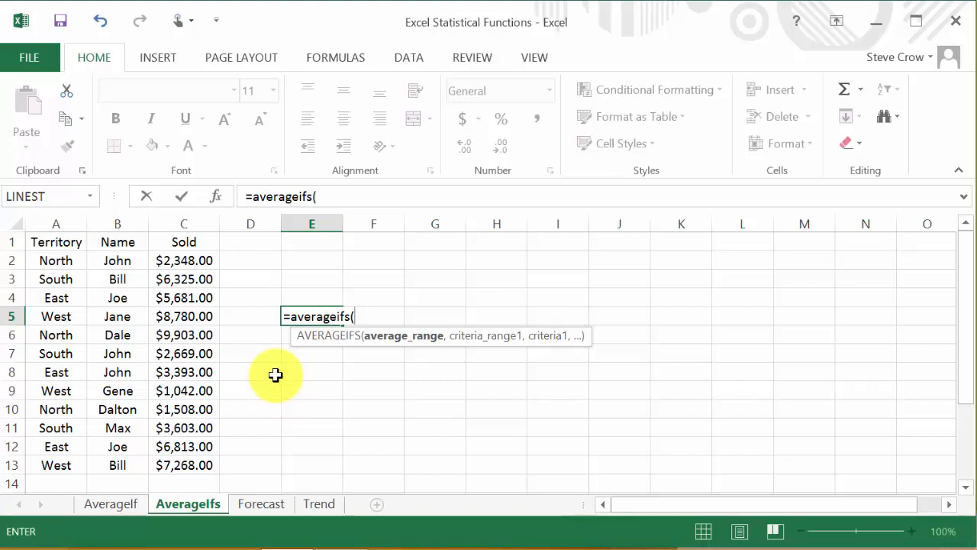
mouse_move(394, 348)
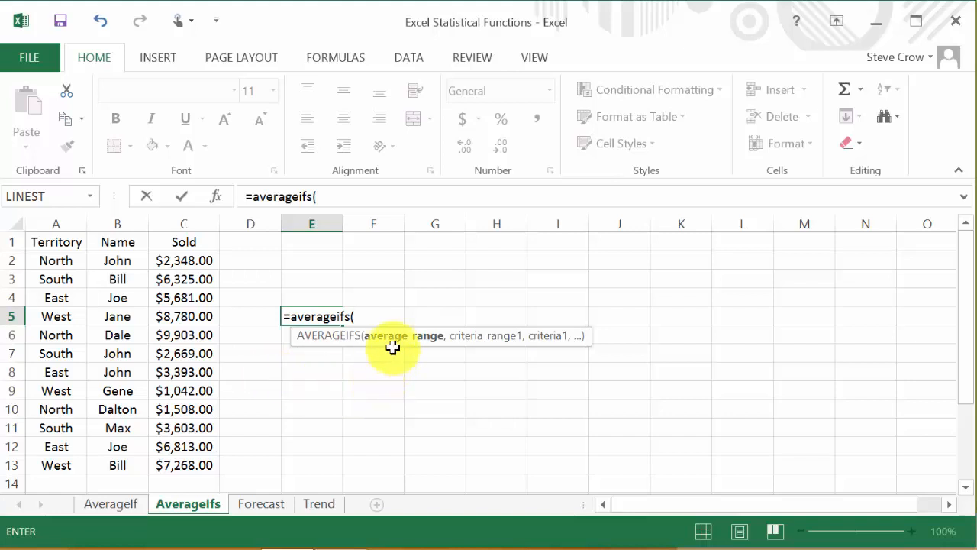
mouse_move(254, 303)
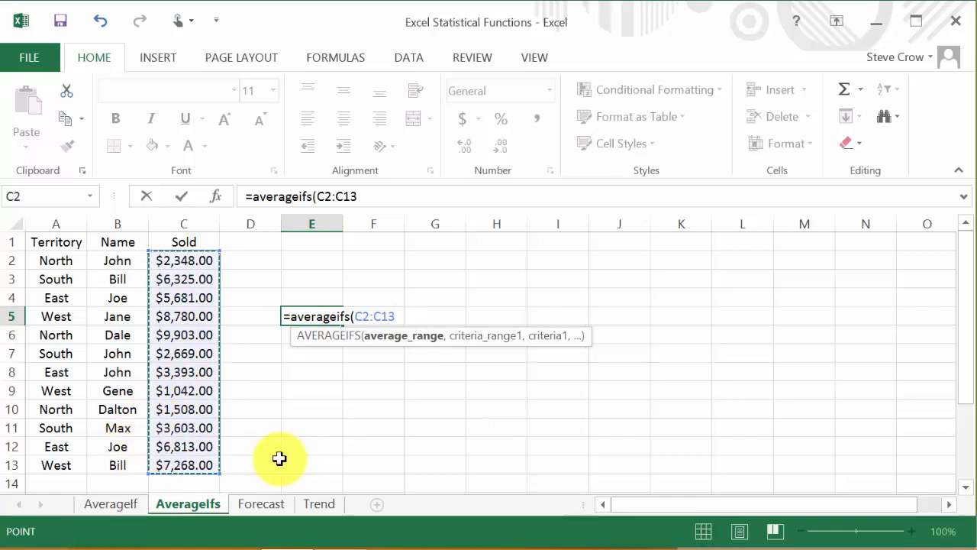
mouse_move(446, 379)
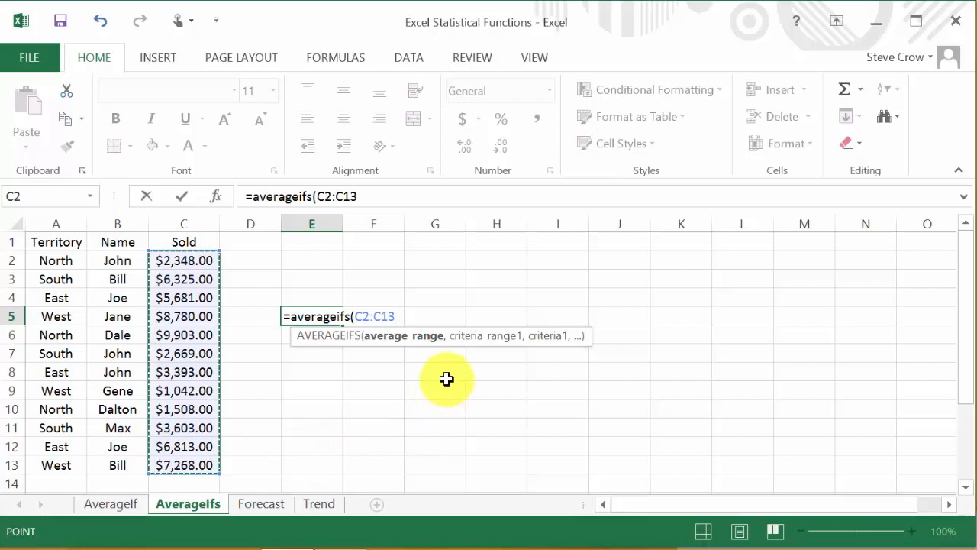
- Enter the Sold values C2:C13 as the average_range, followed by a comma
type(",")
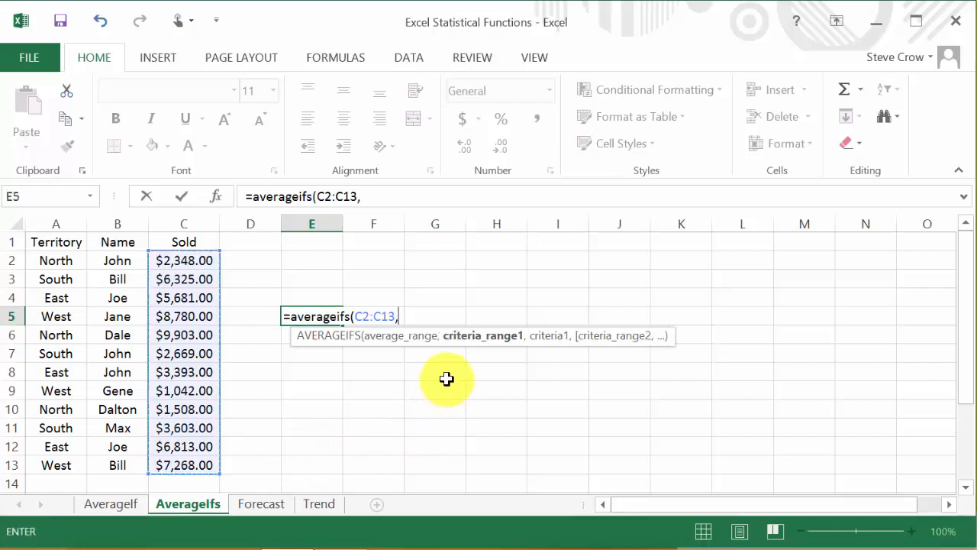
mouse_move(480, 359)
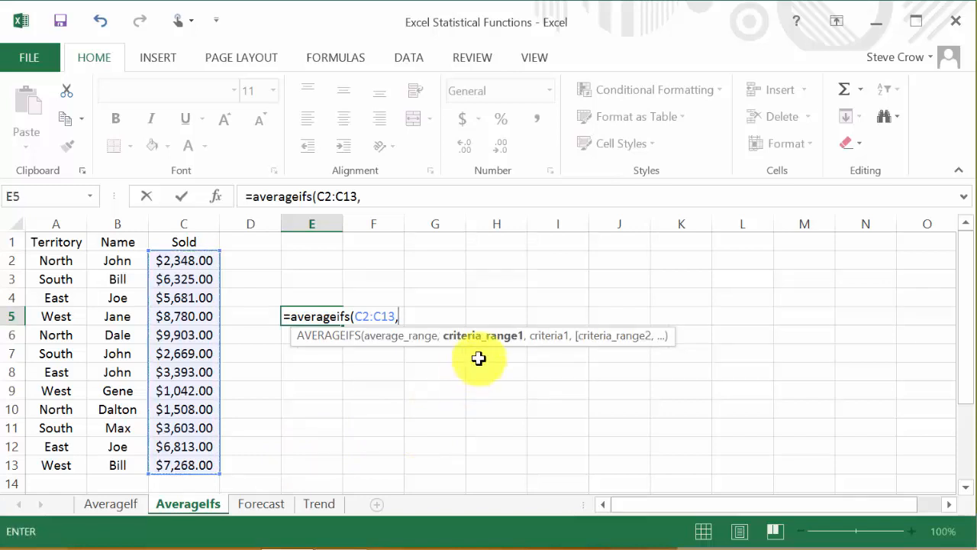
mouse_move(476, 349)
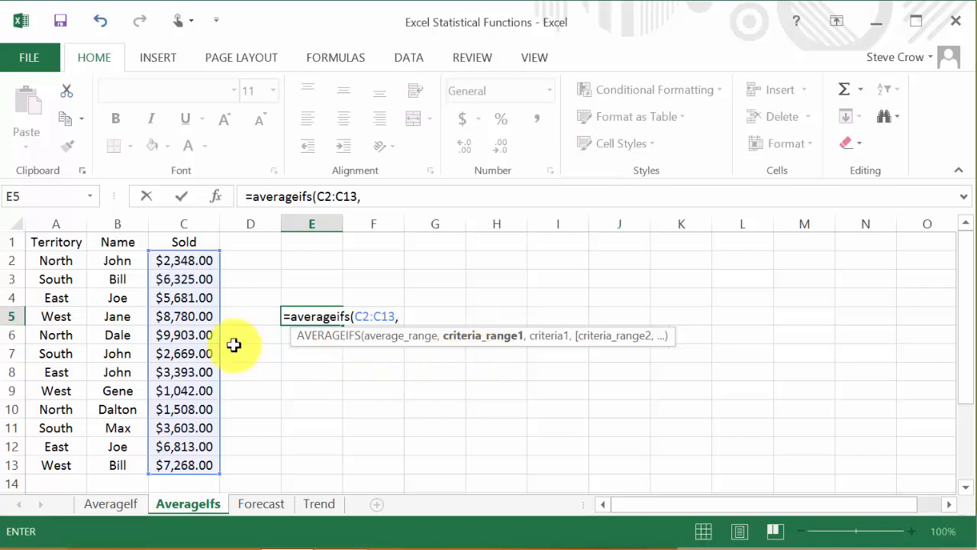
- Enter the Territory cells A2:A13 as criteria_range1, followed by a comma
left_click(55, 260)
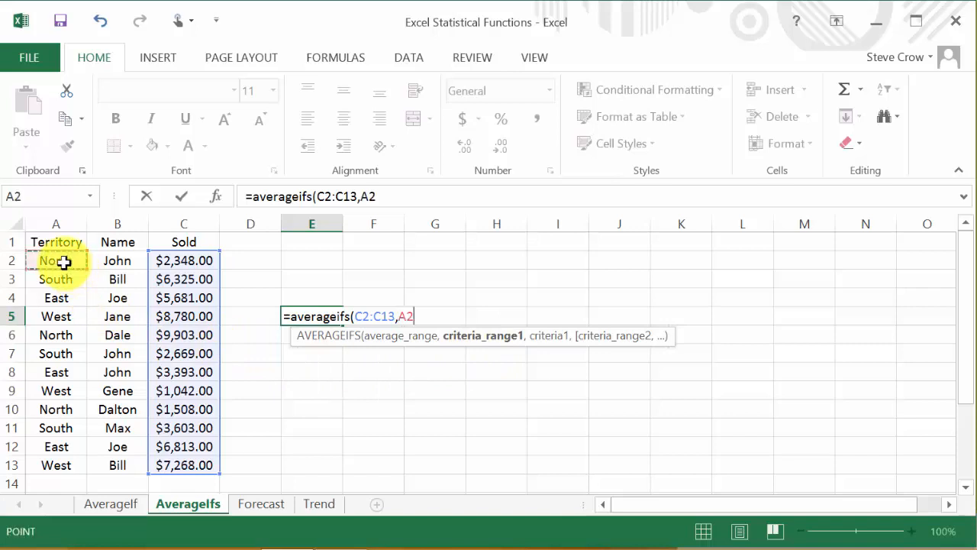
left_click_drag(55, 260, 55, 464)
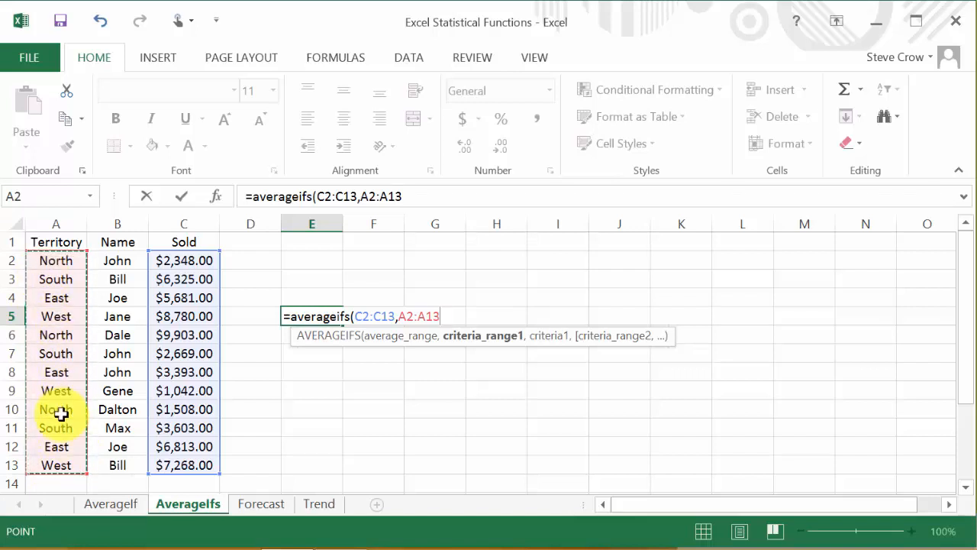
mouse_move(441, 378)
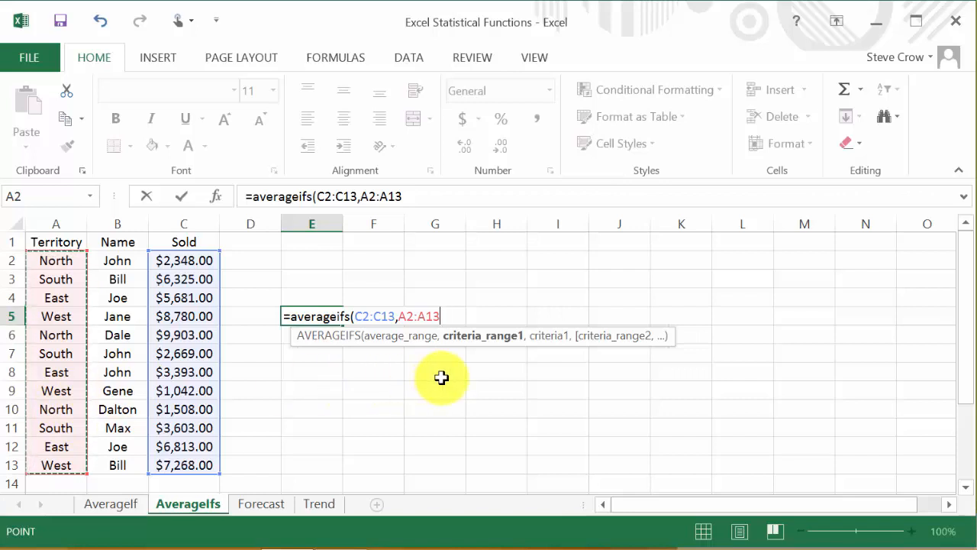
type(",")
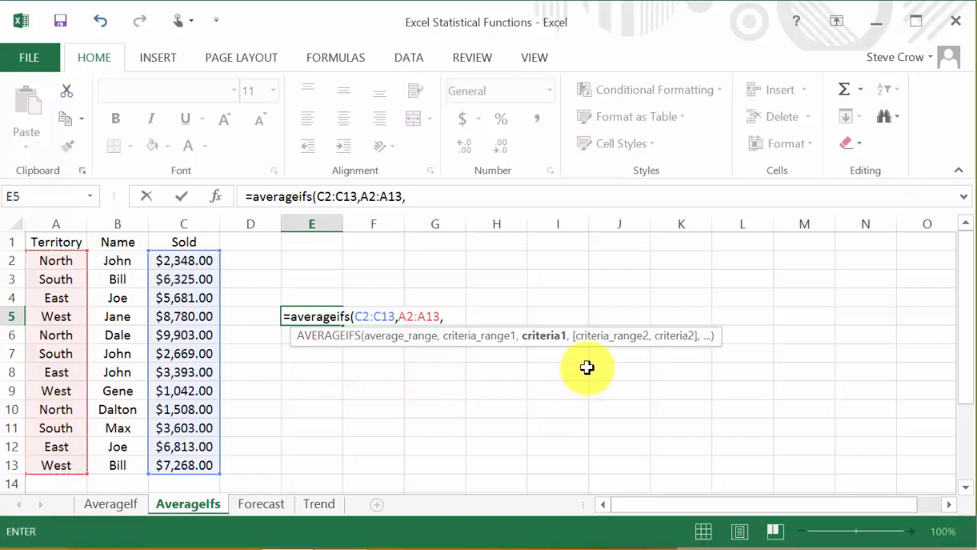
mouse_move(550, 350)
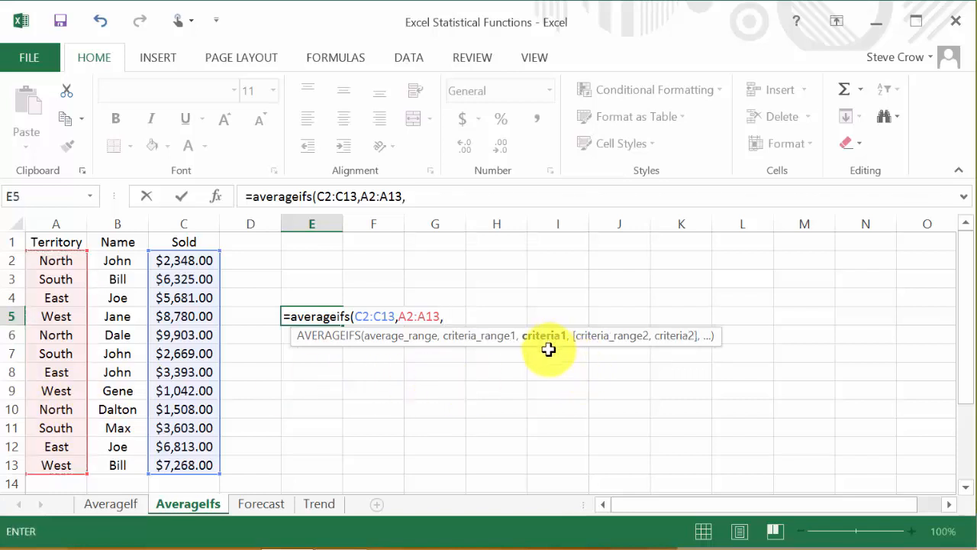
mouse_move(553, 382)
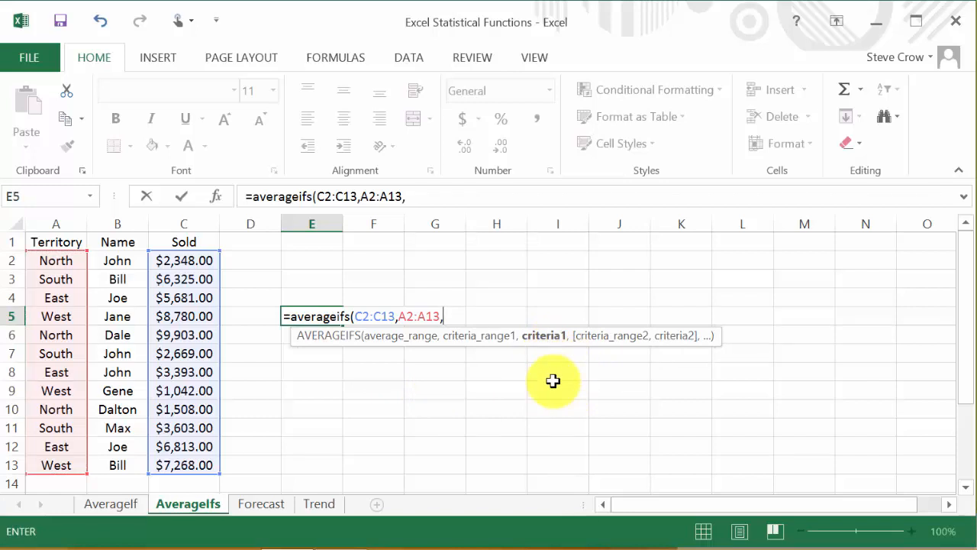
mouse_move(446, 443)
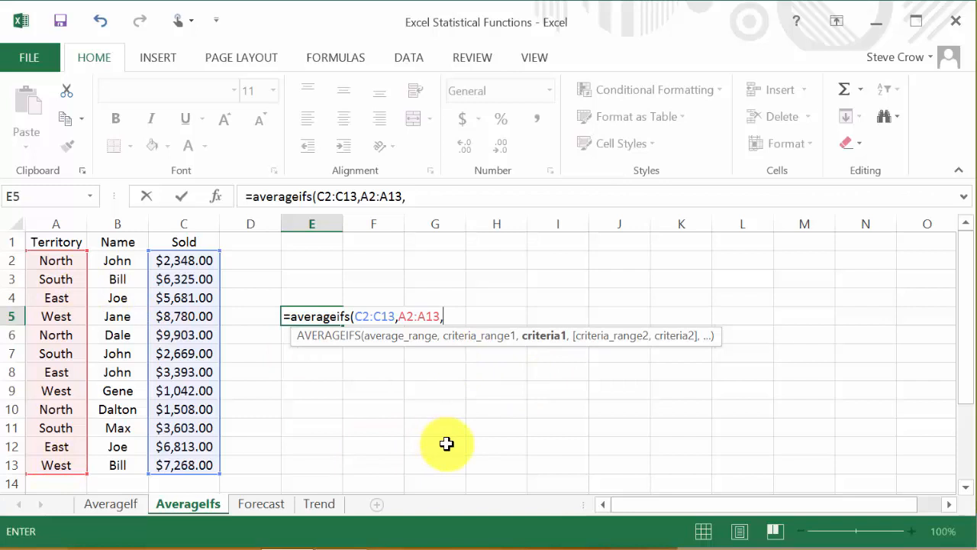
- Enter "East" as the first criterion, followed by a comma
type("\"E")
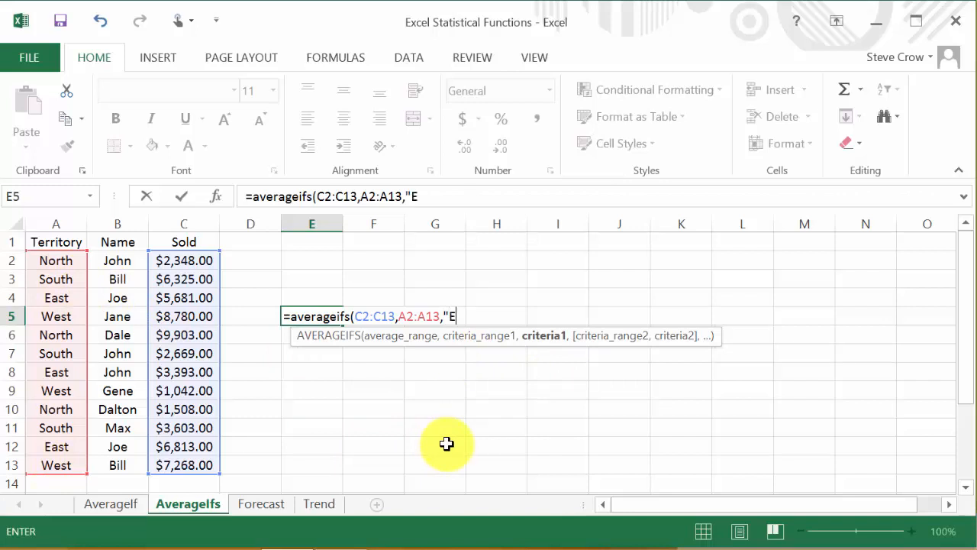
type("ast\"")
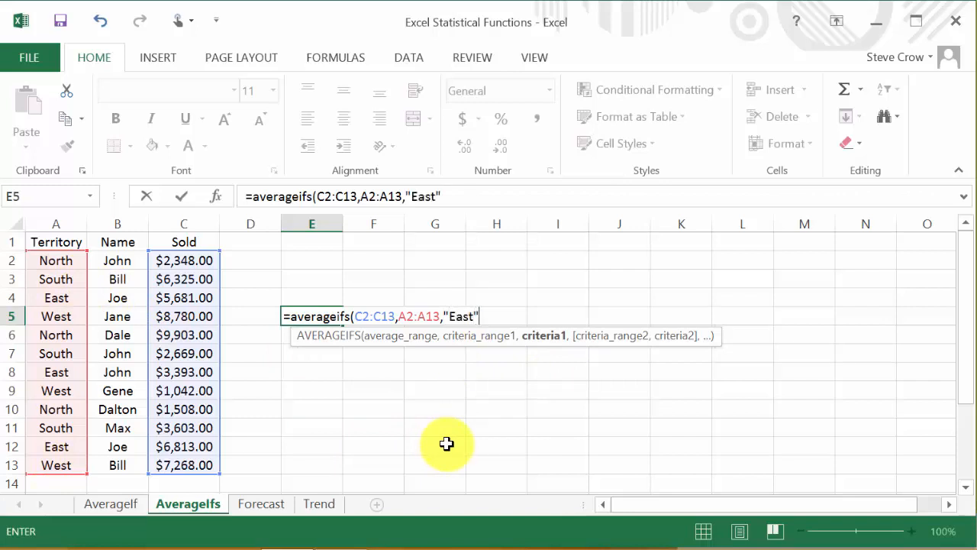
type(",")
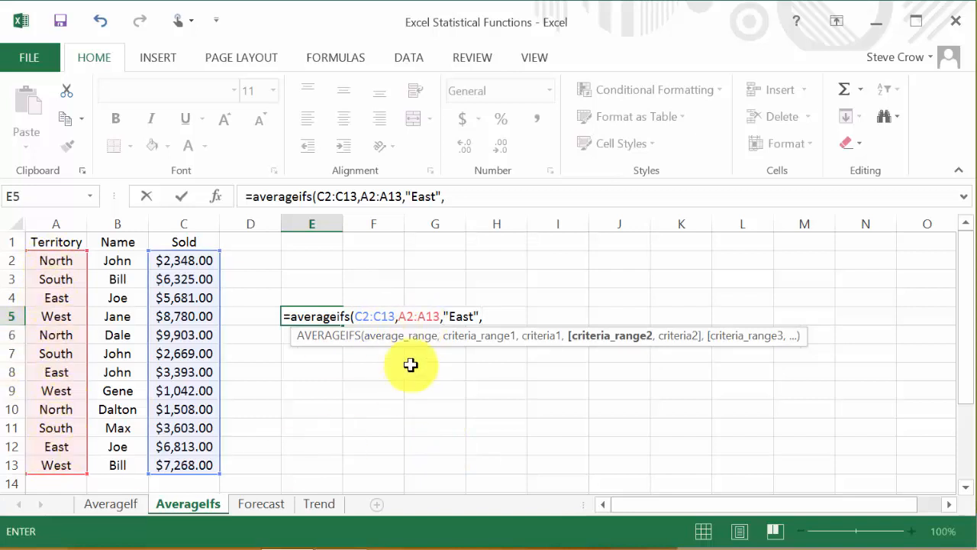
mouse_move(672, 387)
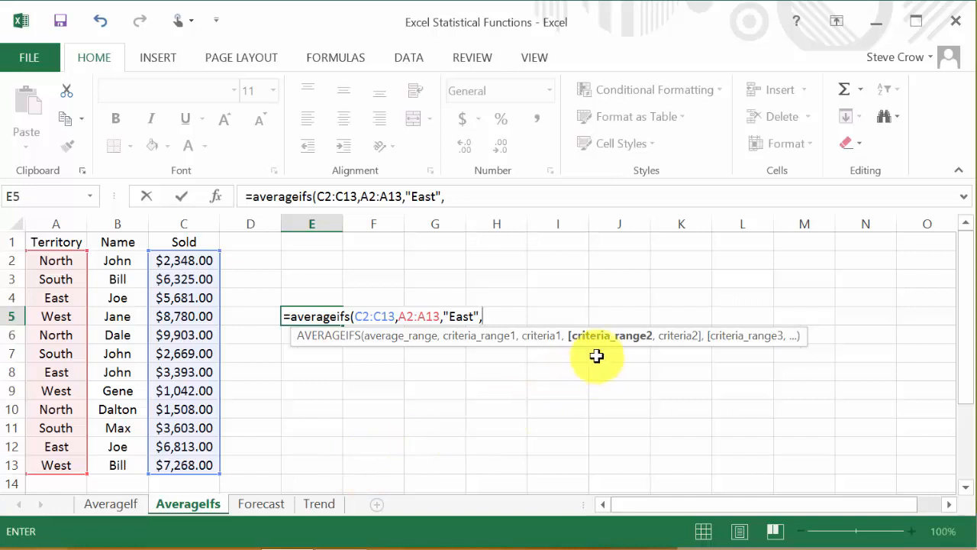
mouse_move(599, 376)
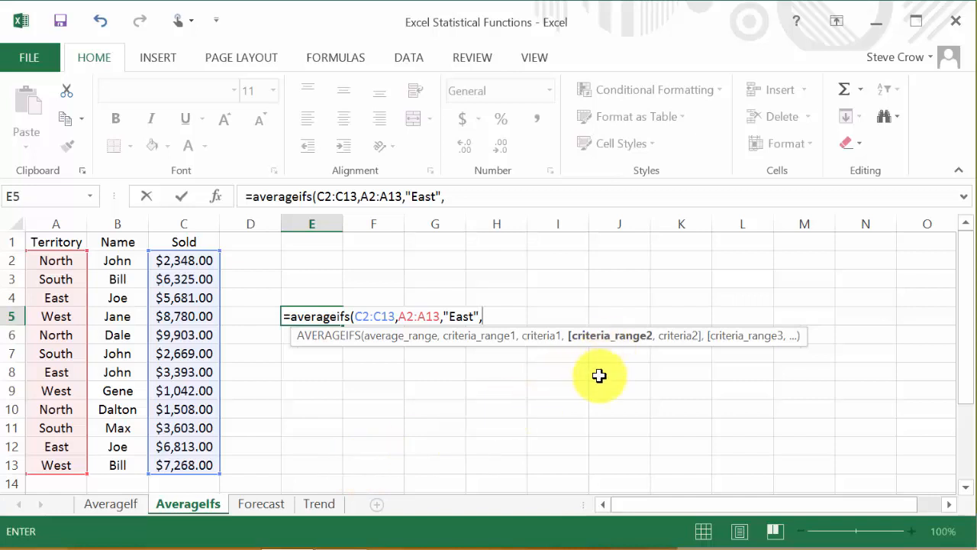
mouse_move(128, 288)
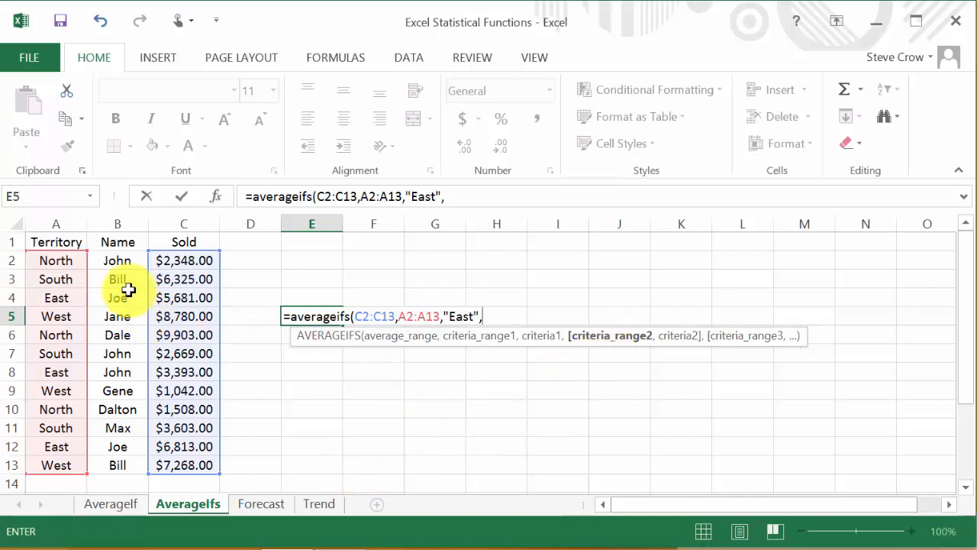
- Enter the Name cells B2:B13 as criteria_range2, followed by a comma
left_click_drag(116, 260, 116, 465)
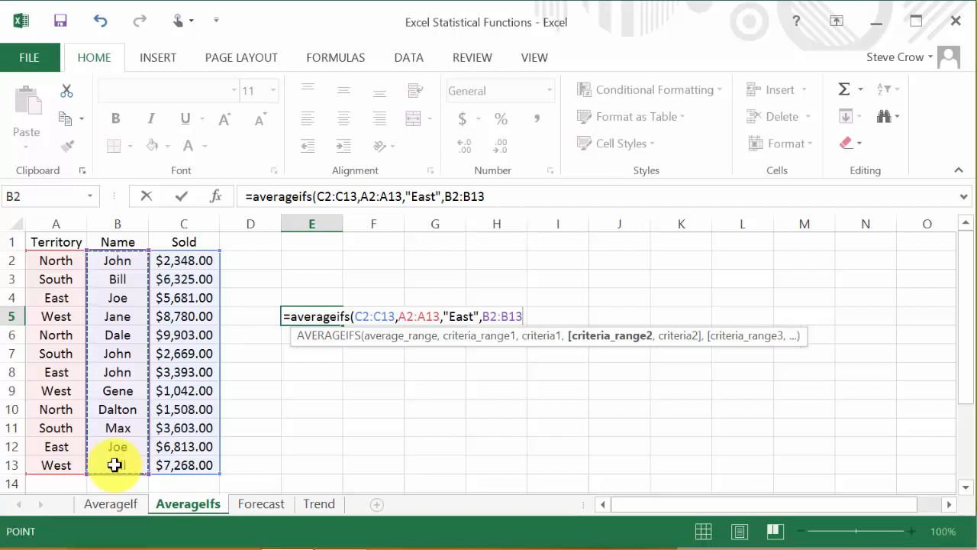
type(",")
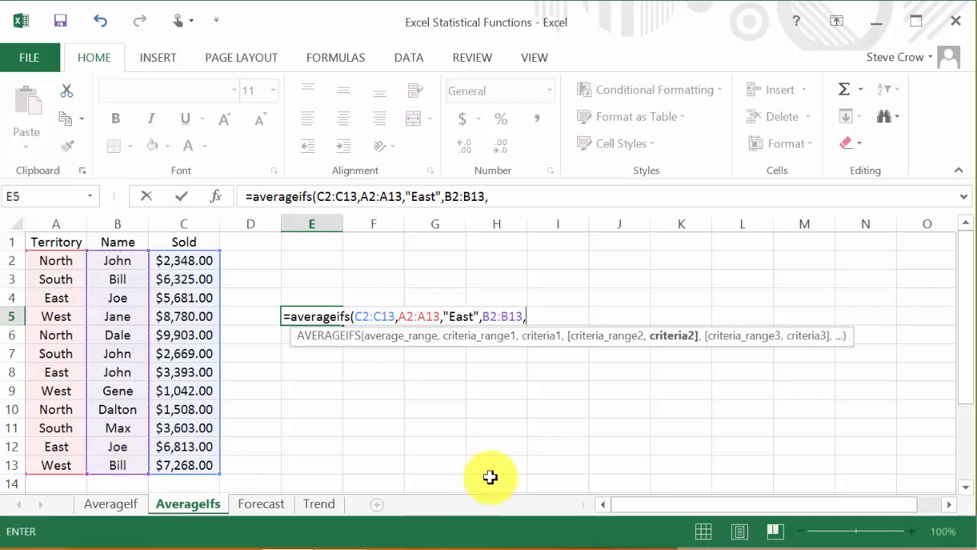
mouse_move(684, 345)
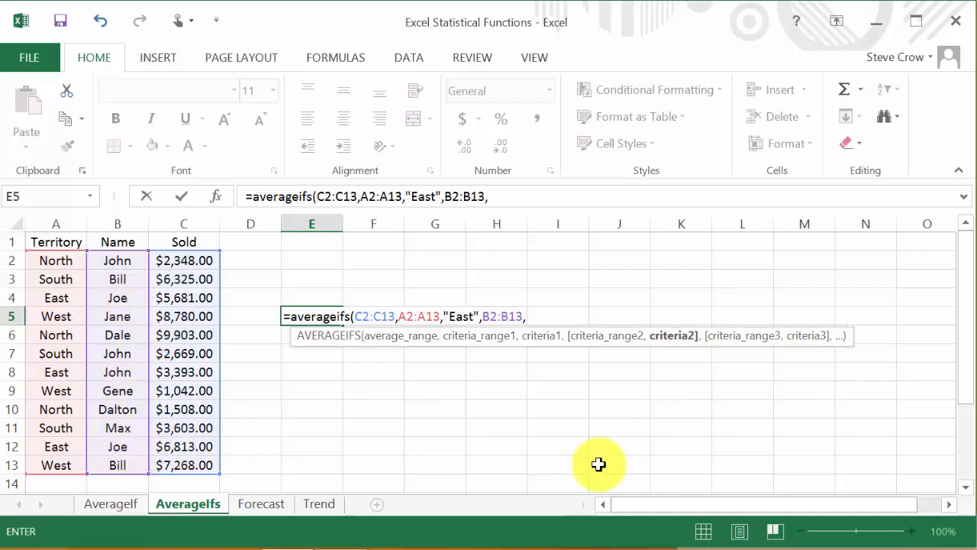
- Enter "Joe" as the second criterion, adjusting the closing of the formula
type("\"Joe\")")
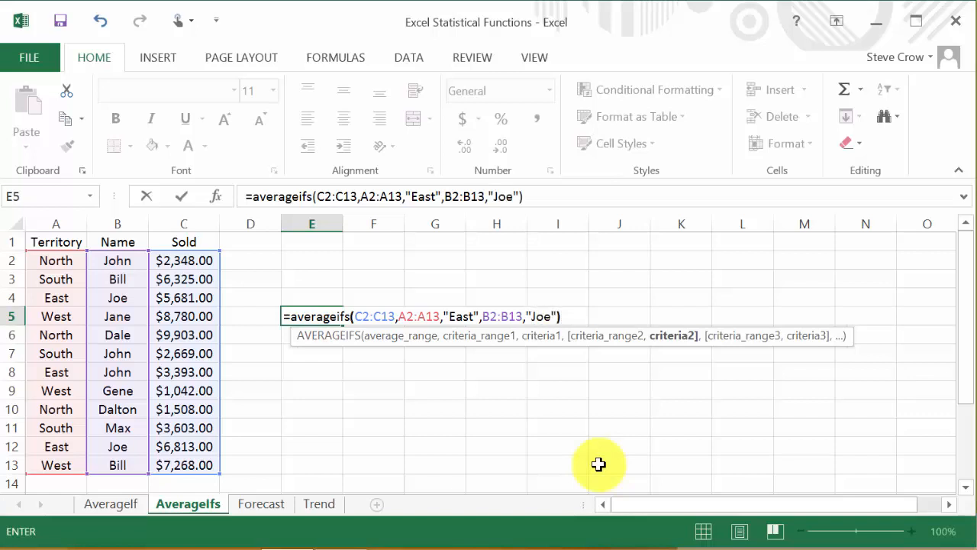
key("Backspace")
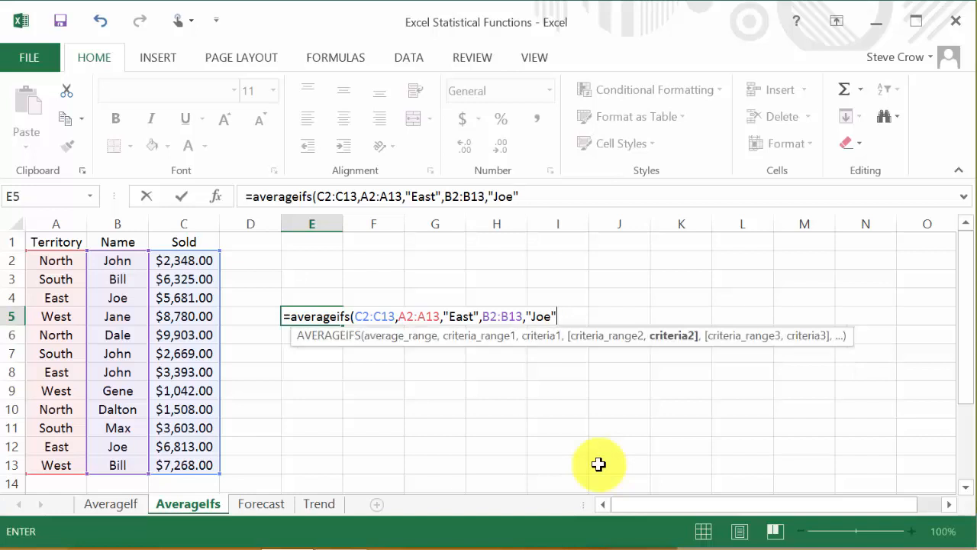
mouse_move(733, 349)
type(")")
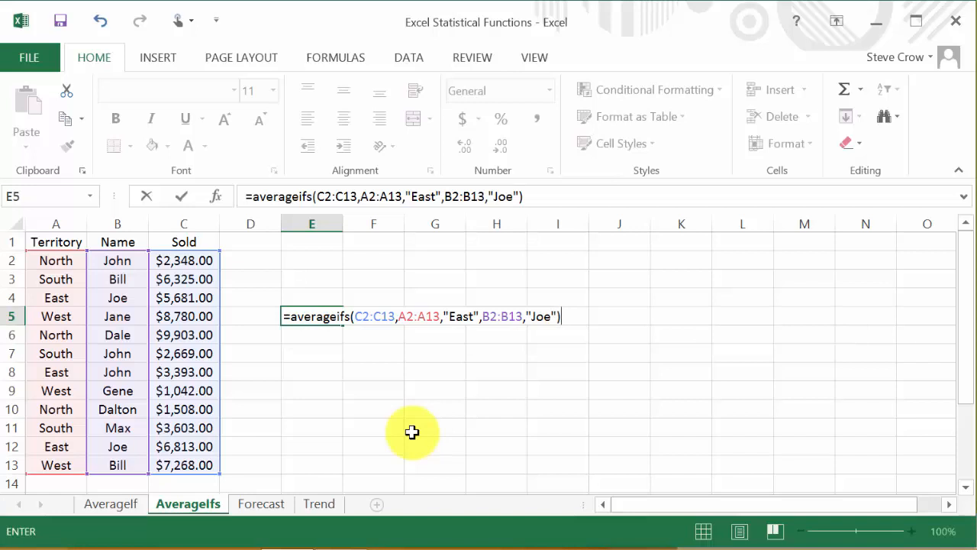
- Commit the formula to get 6420, then select Joe's East sales in C4 and C12 to check the status-bar average
key("enter")
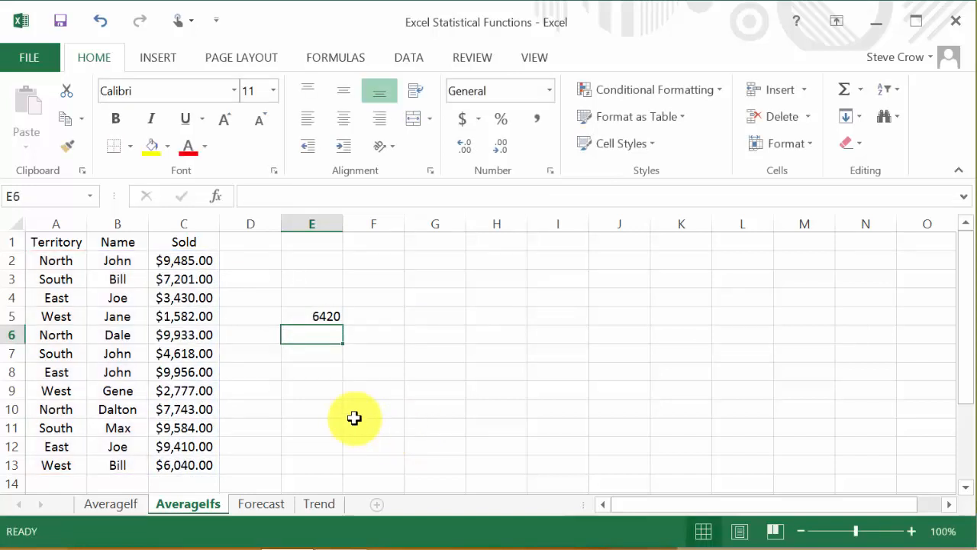
mouse_move(334, 367)
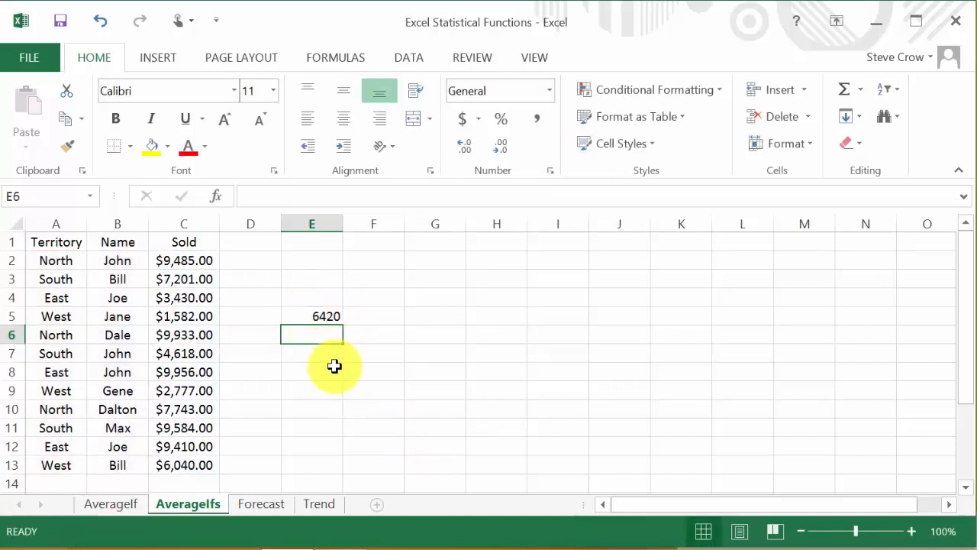
mouse_move(229, 334)
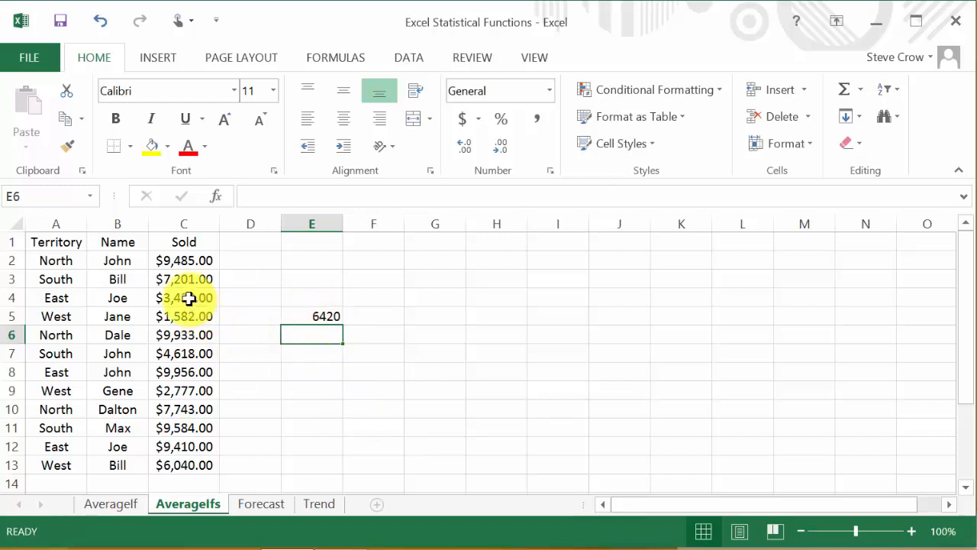
left_click(183, 298)
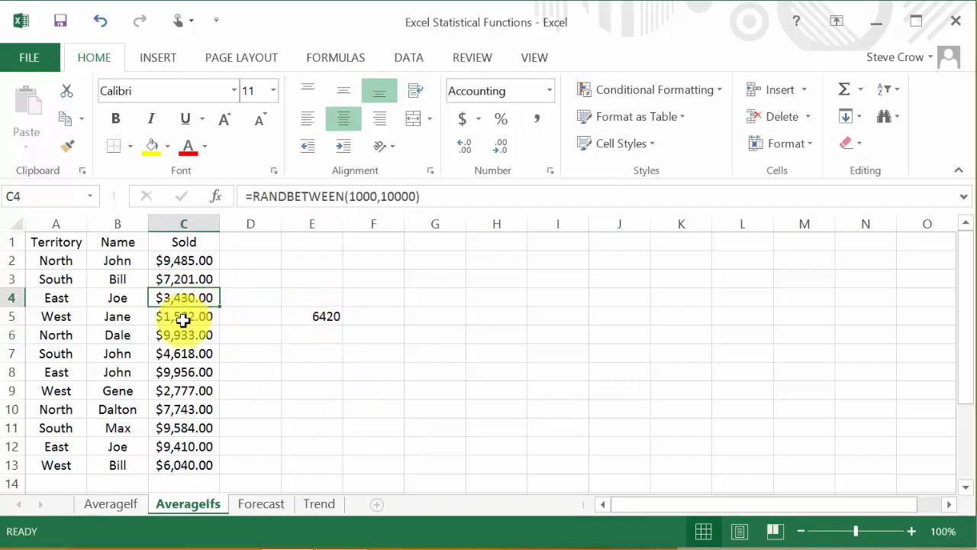
left_click(184, 446)
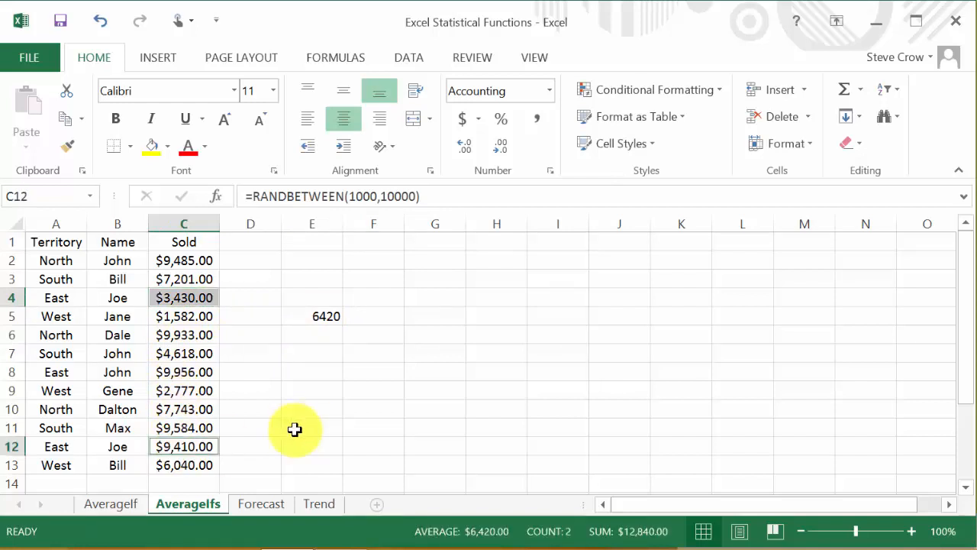
mouse_move(321, 432)
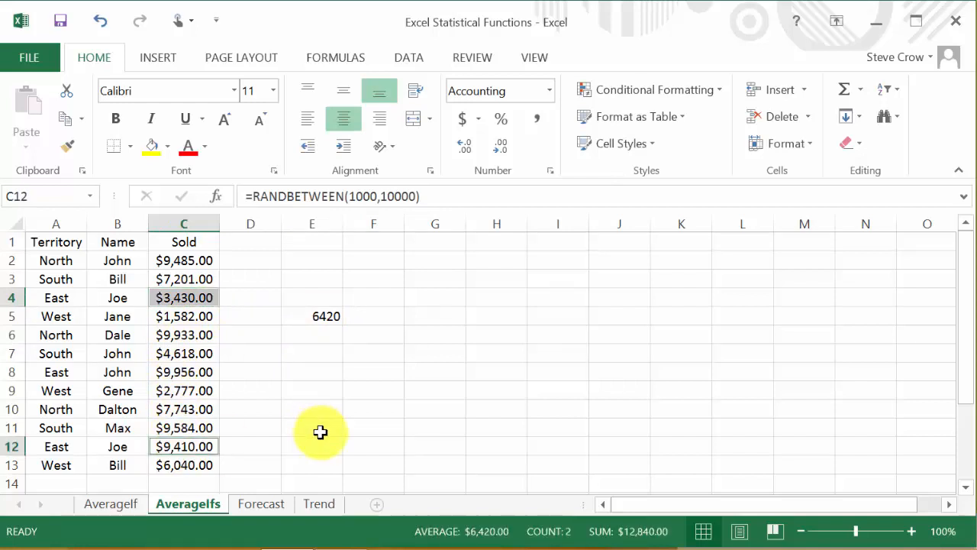
mouse_move(458, 532)
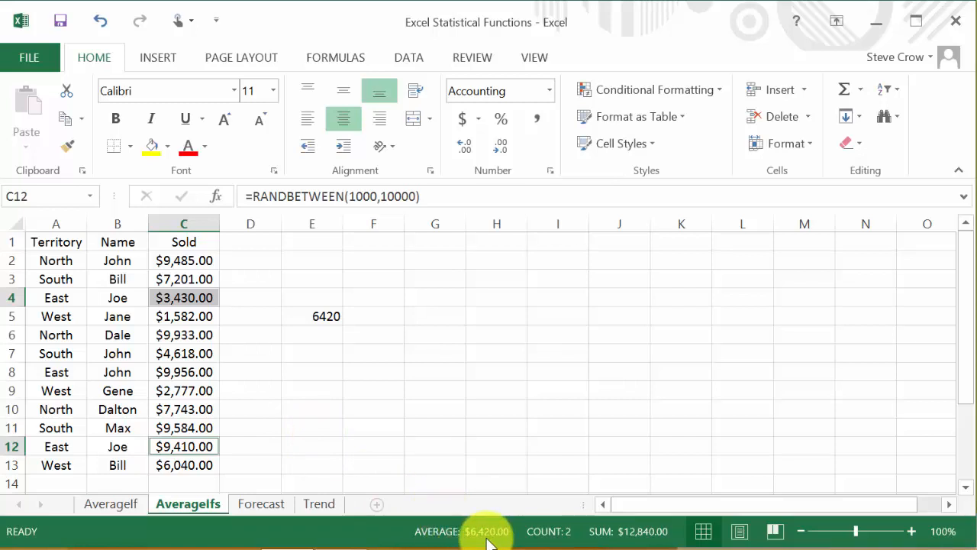
mouse_move(451, 504)
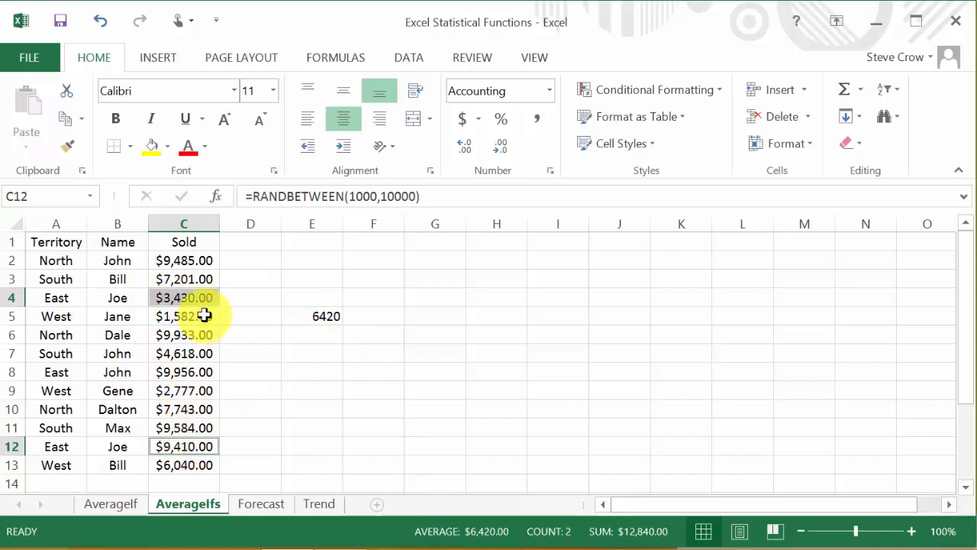
mouse_move(341, 327)
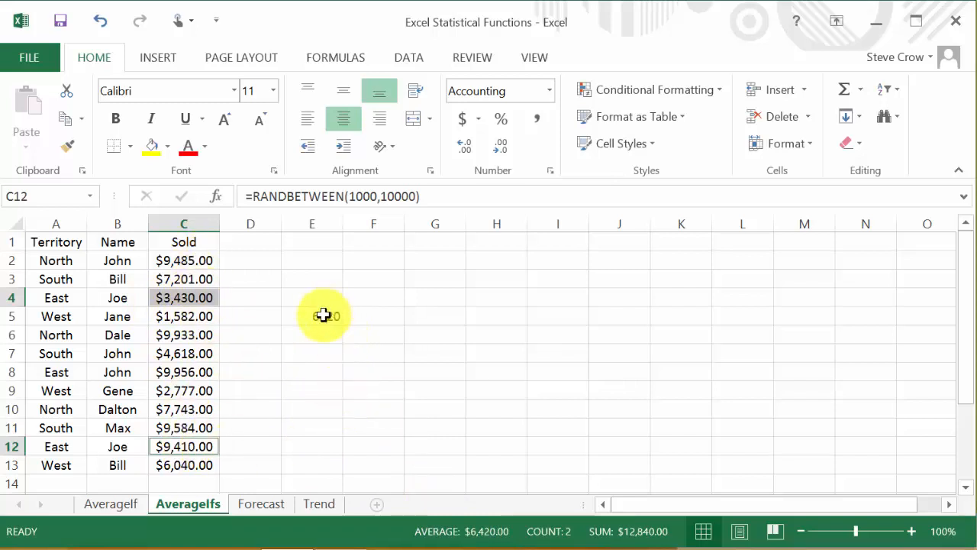
- Select E5 to show the completed AVERAGEIFS formula in the formula bar
left_click(312, 316)
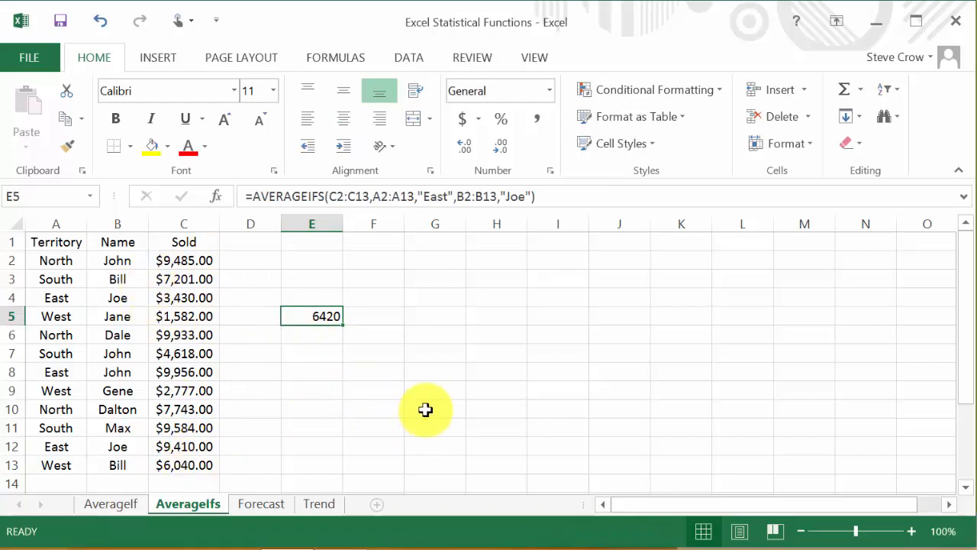
mouse_move(429, 412)
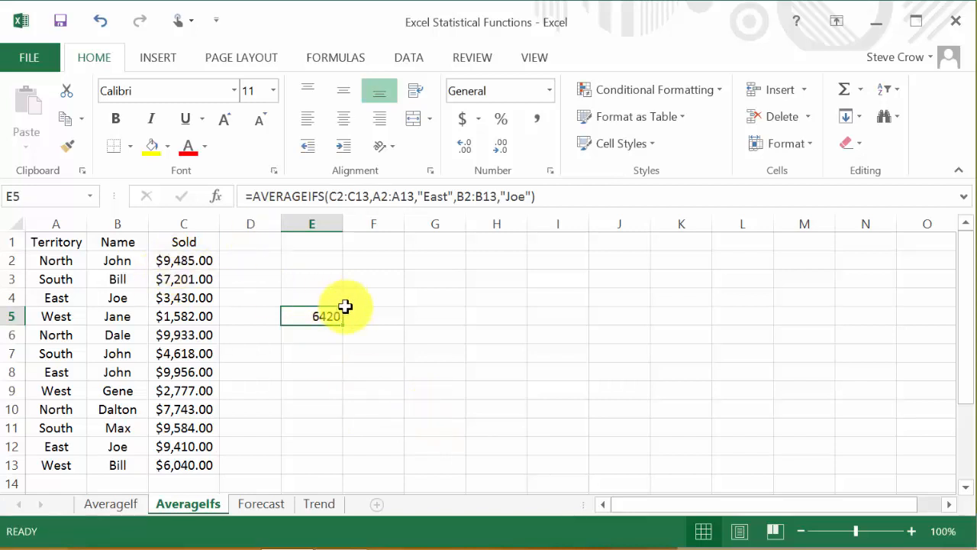
- Put E5 into edit mode so the A2:A13, B2:B13 and C2:C13 references are colour-outlined
double_click(326, 316)
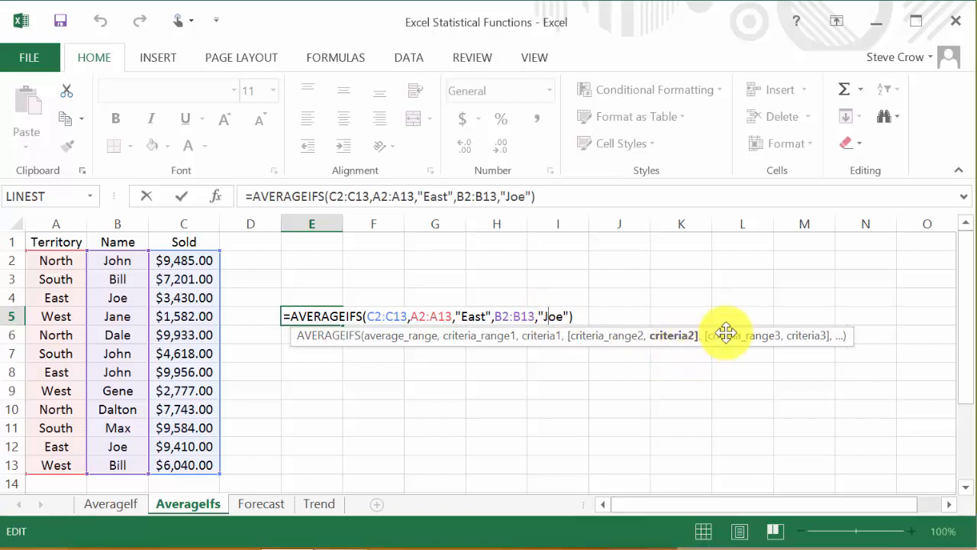
mouse_move(788, 371)
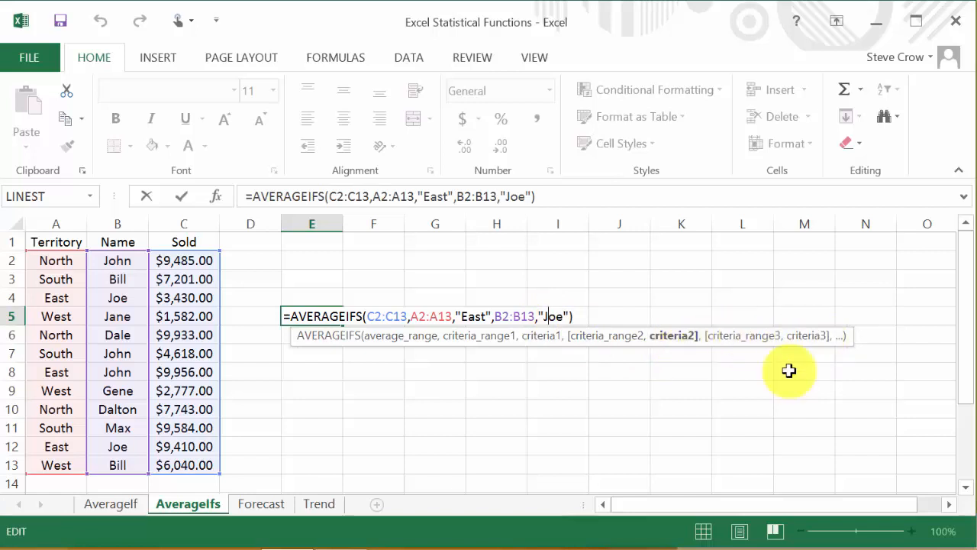
mouse_move(701, 425)
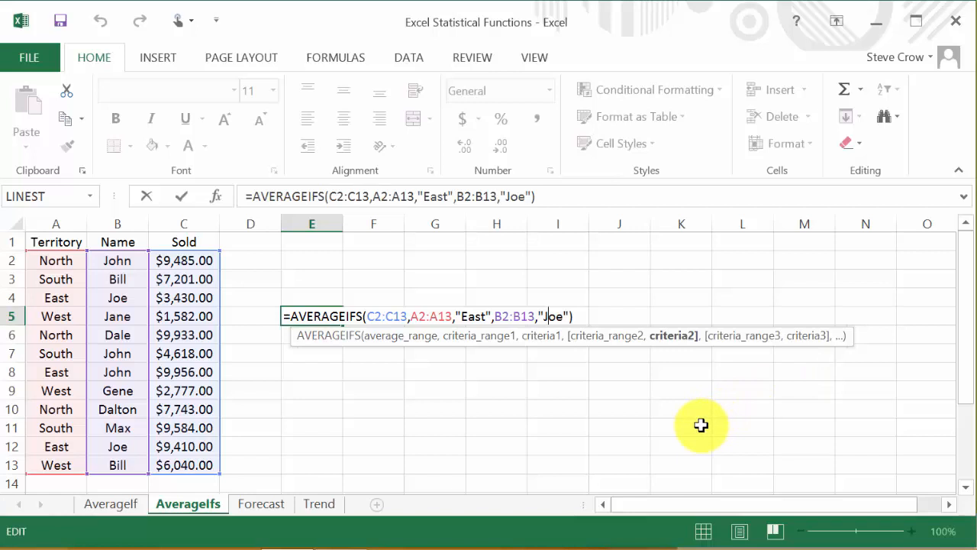